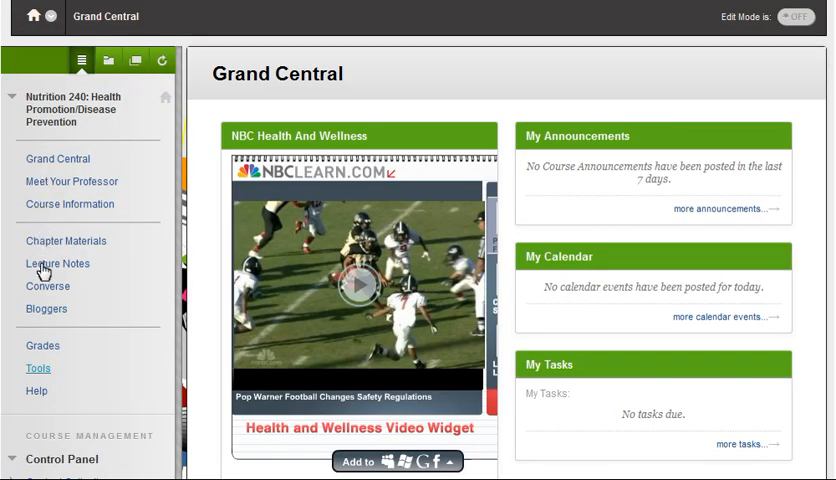
Go to the course Roster from the course menu's Tools link
click(36, 368)
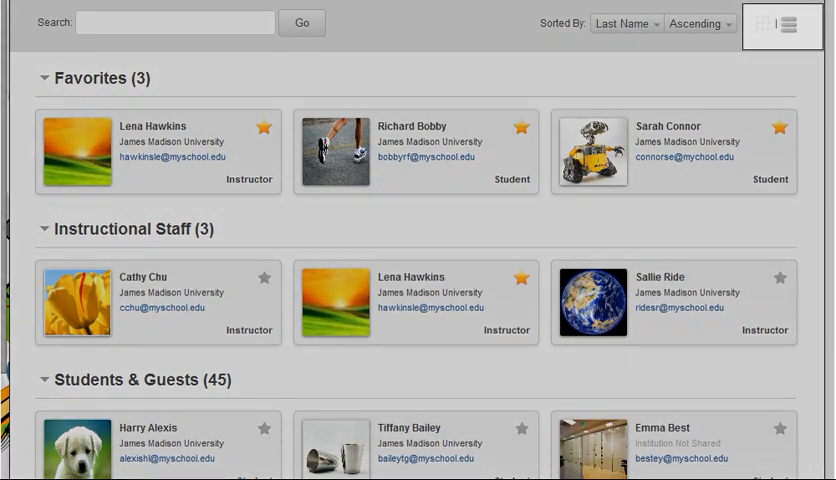
Show Cathy Chu's own profile panel with Name, Institution, Website, Email and Address
click(156, 304)
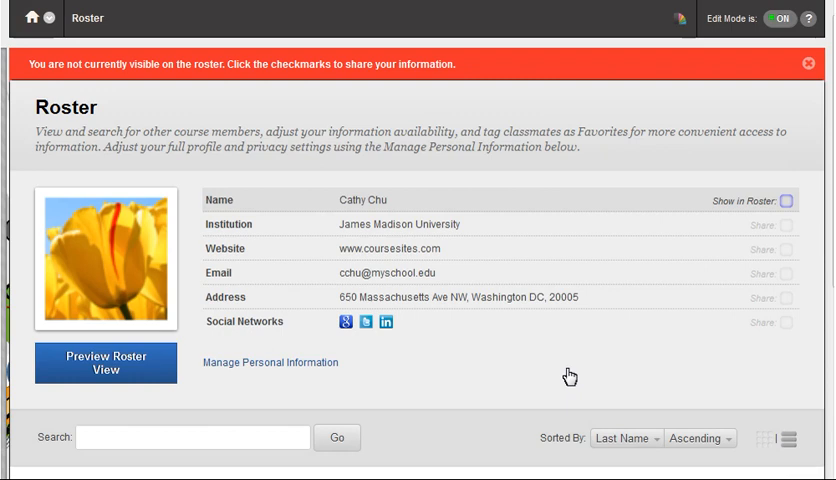
mouse_move(696, 356)
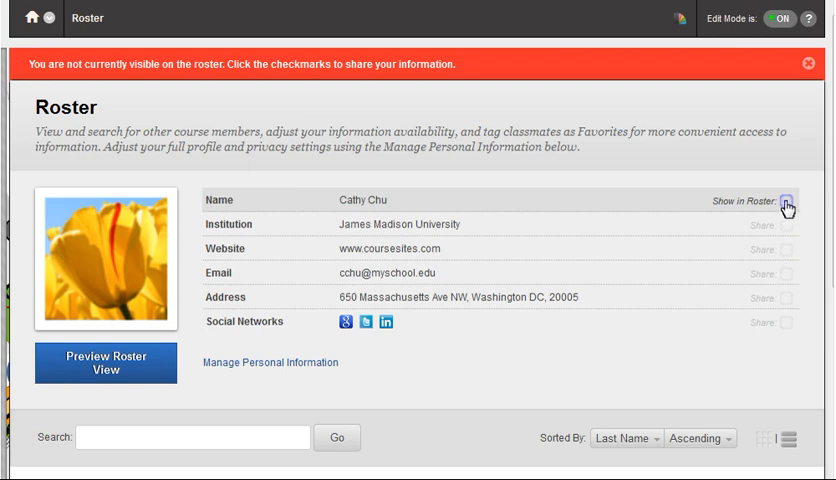
Enable Show in Roster and share Institution with classmates
click(788, 200)
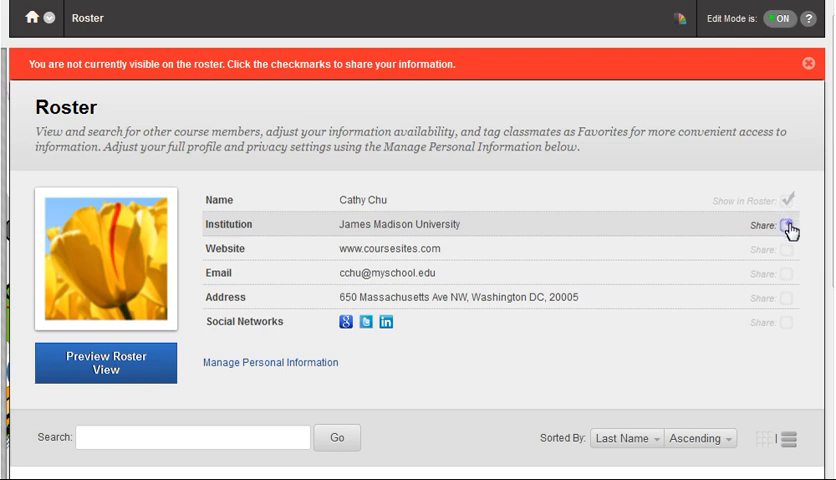
click(790, 224)
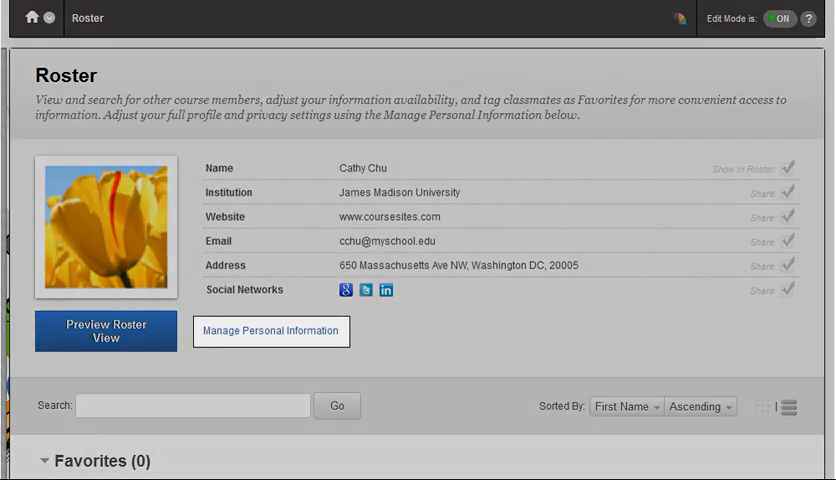
scroll(down, 3)
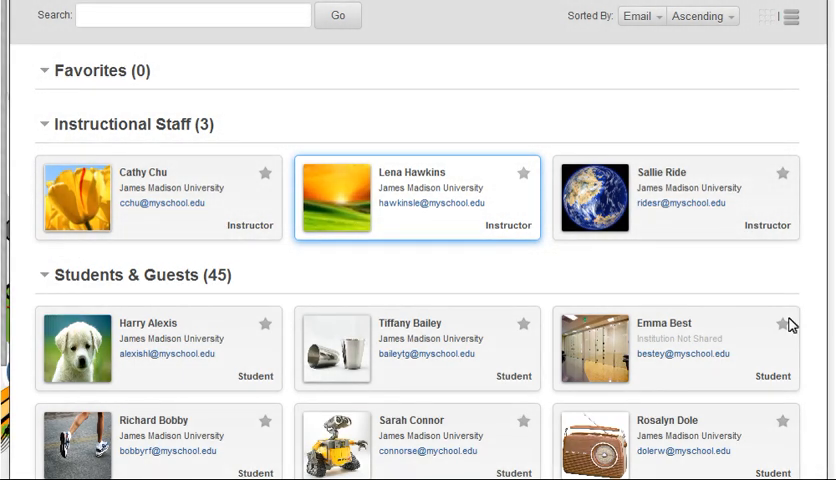
mouse_move(756, 324)
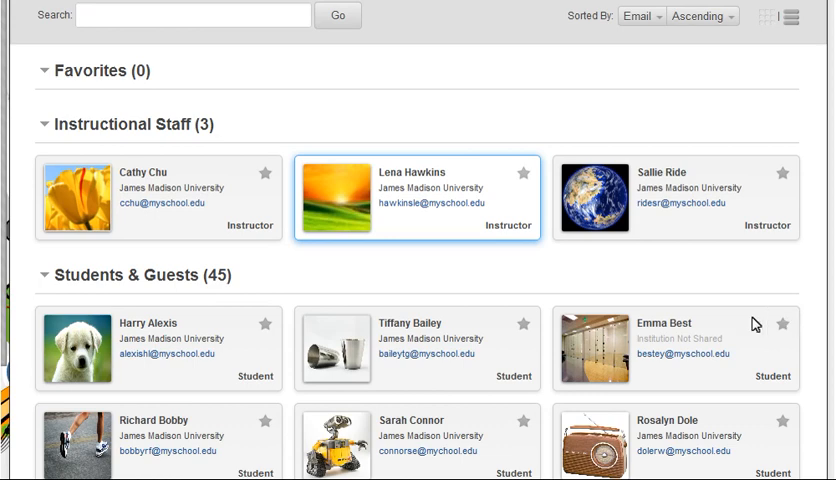
mouse_move(474, 280)
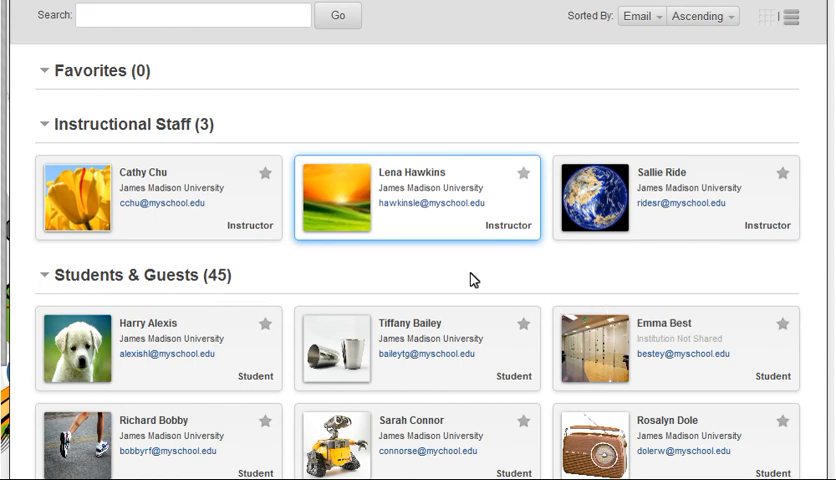
click(416, 196)
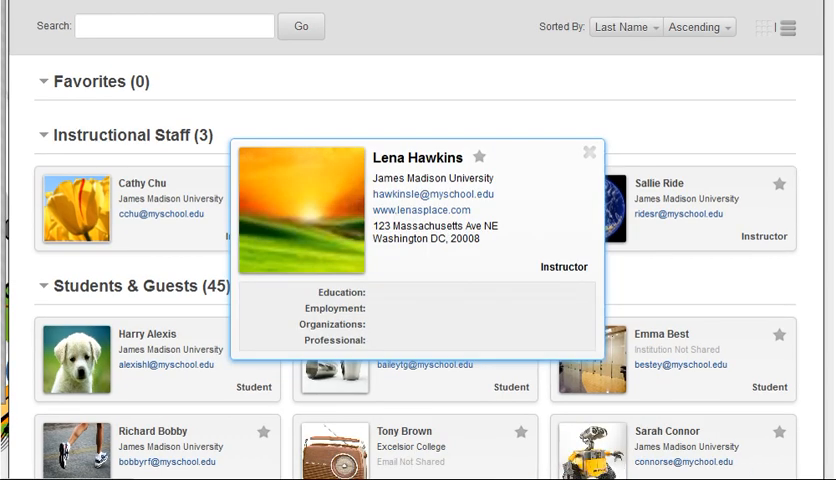
click(588, 152)
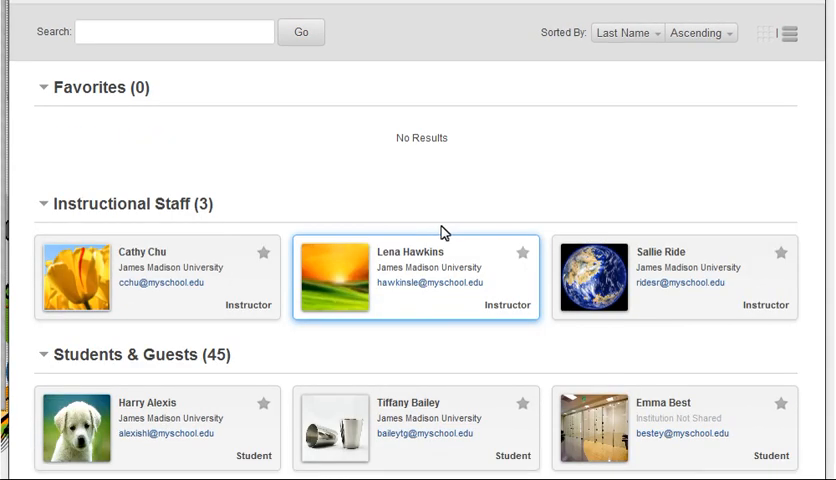
mouse_move(520, 246)
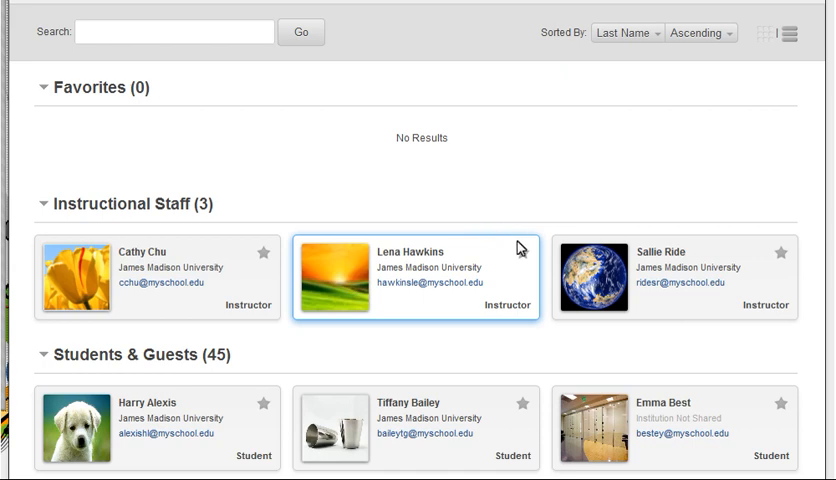
click(512, 244)
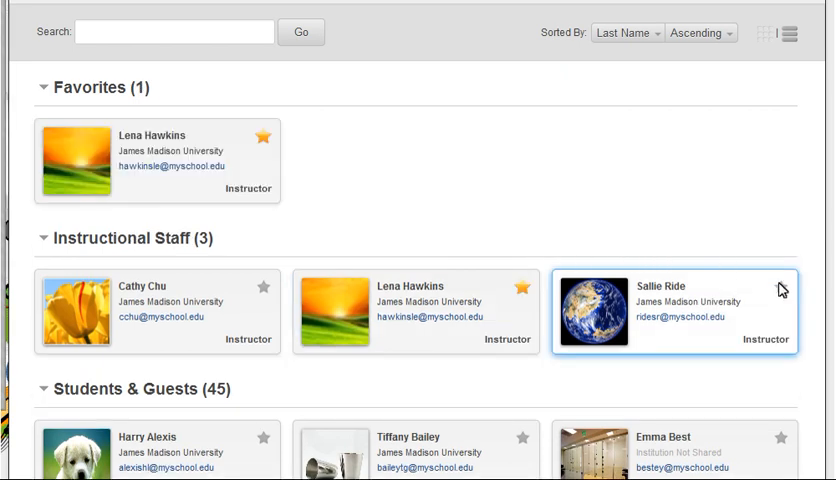
click(780, 288)
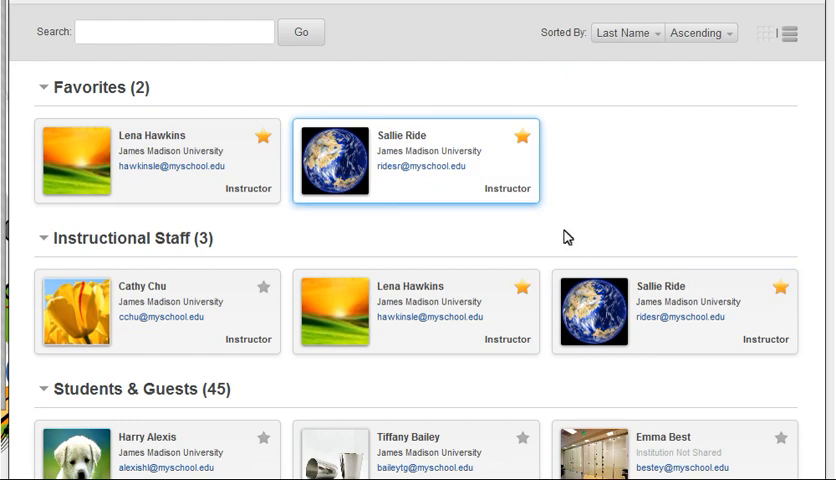
click(522, 136)
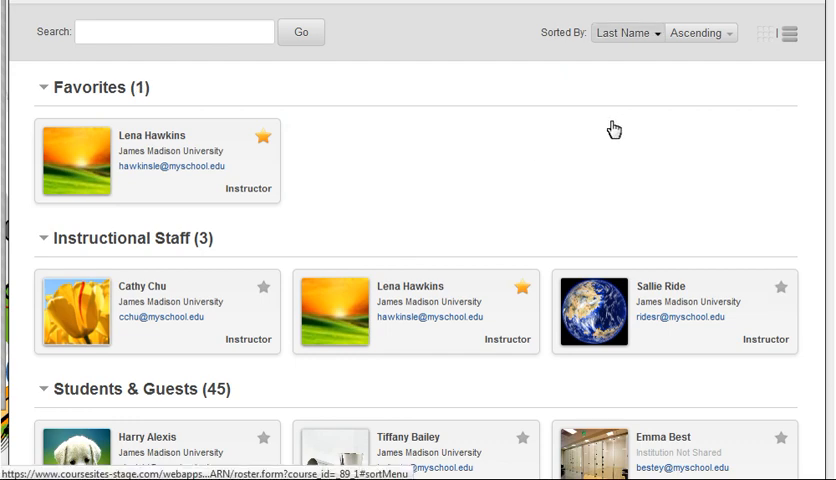
click(626, 32)
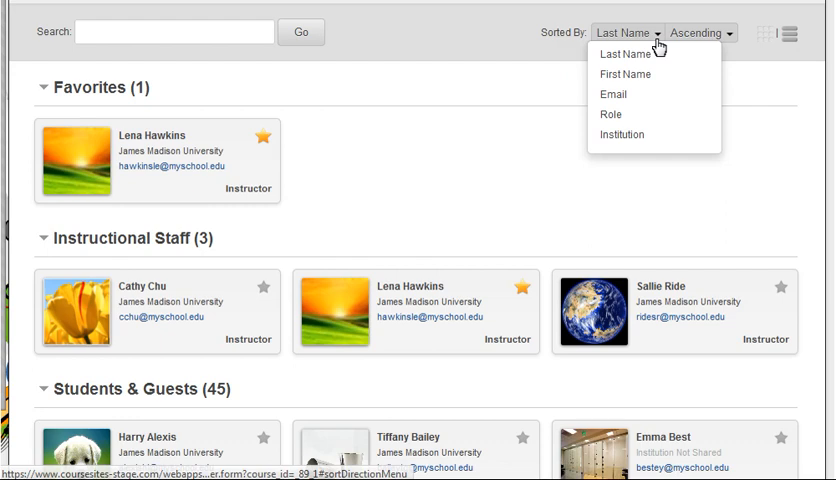
mouse_move(708, 44)
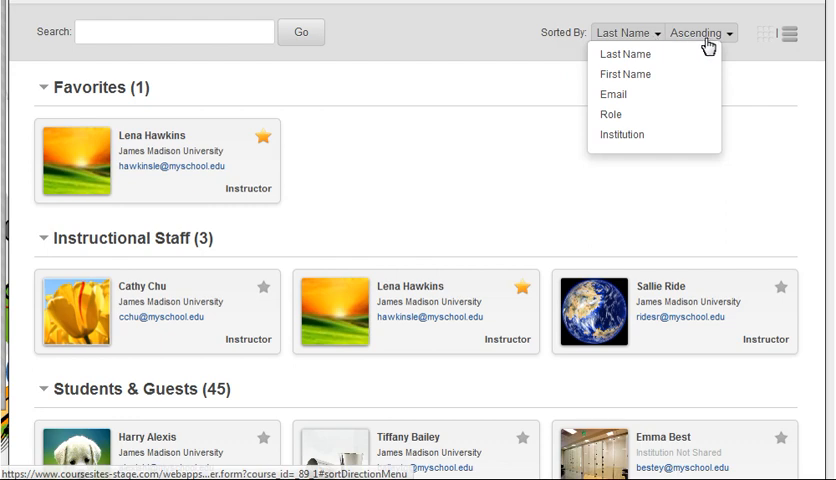
click(700, 32)
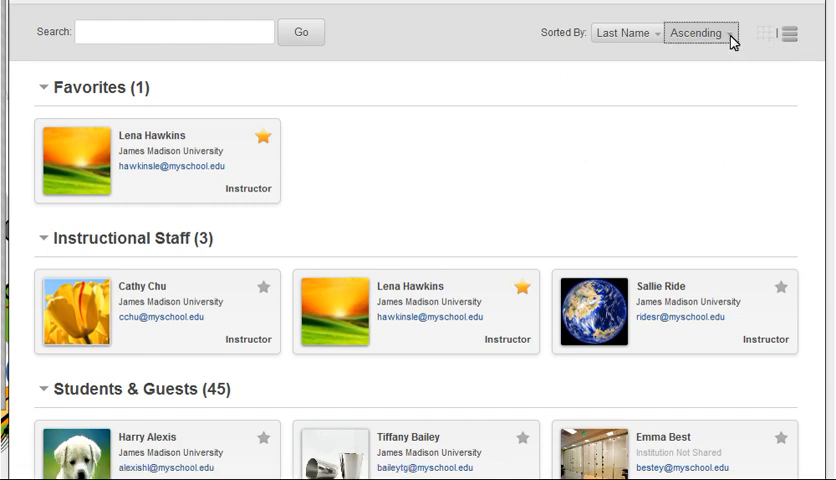
mouse_move(764, 42)
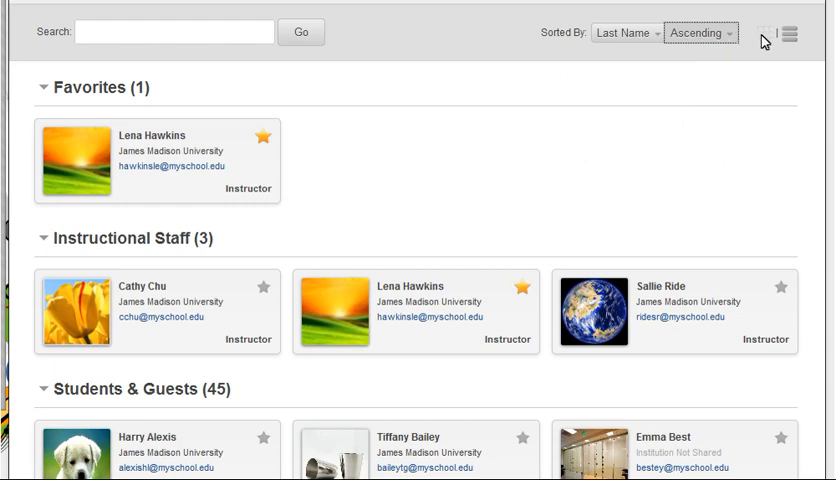
click(764, 32)
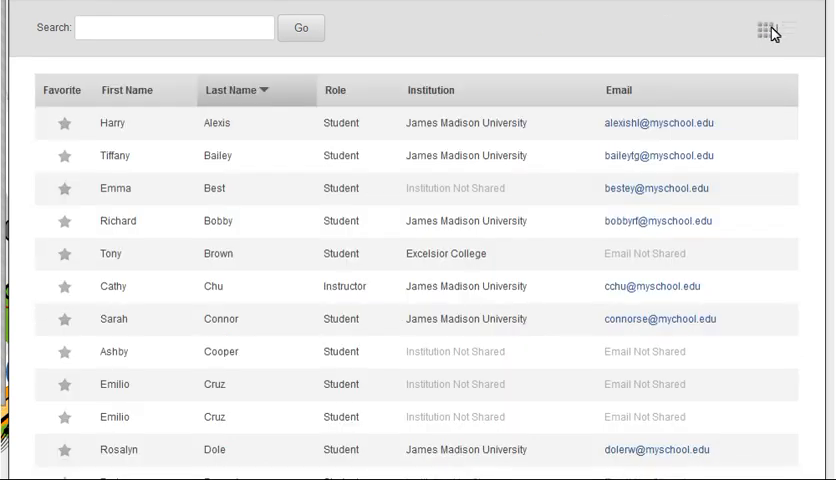
click(766, 28)
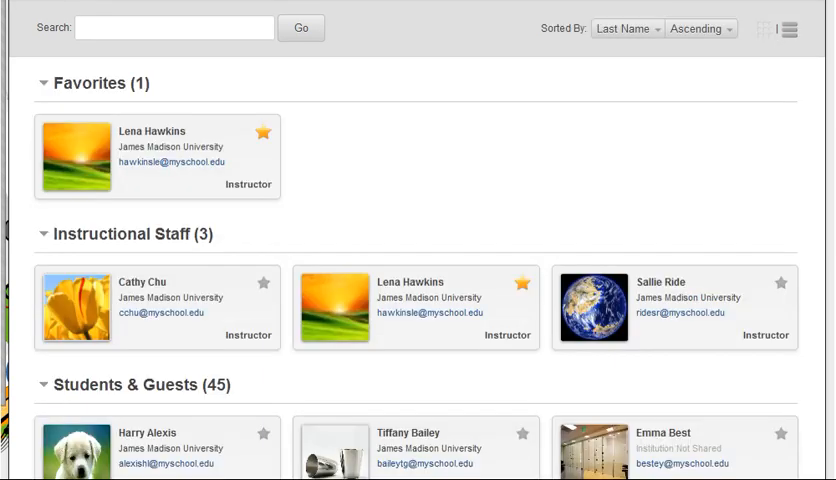